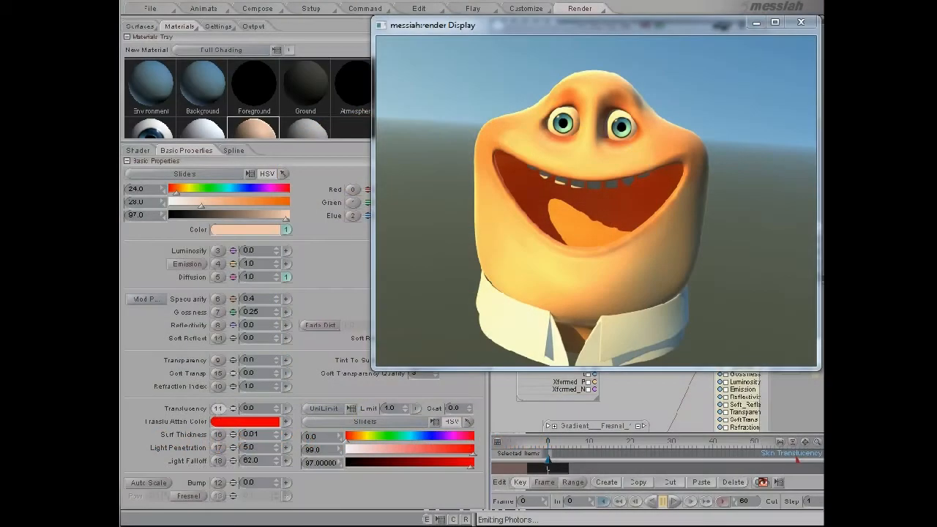
pyautogui.moveTo(483, 66)
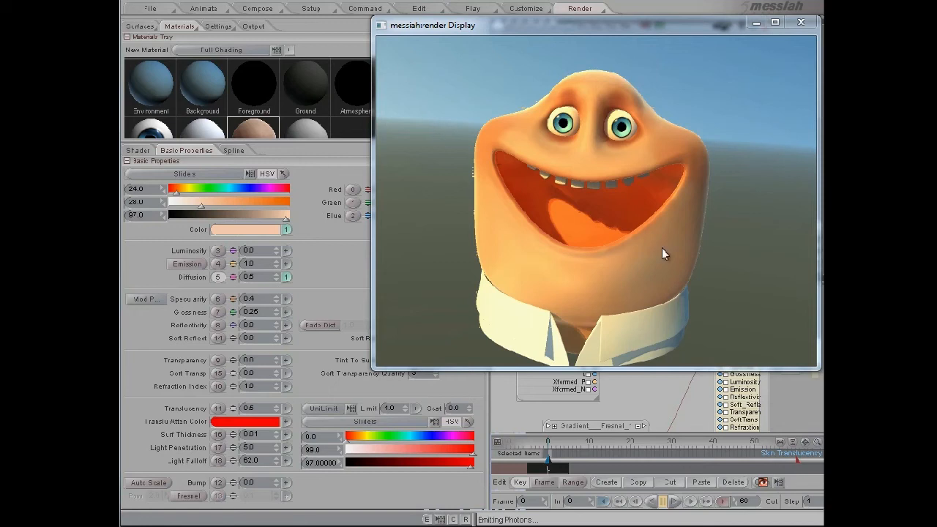
pyautogui.moveTo(512, 132)
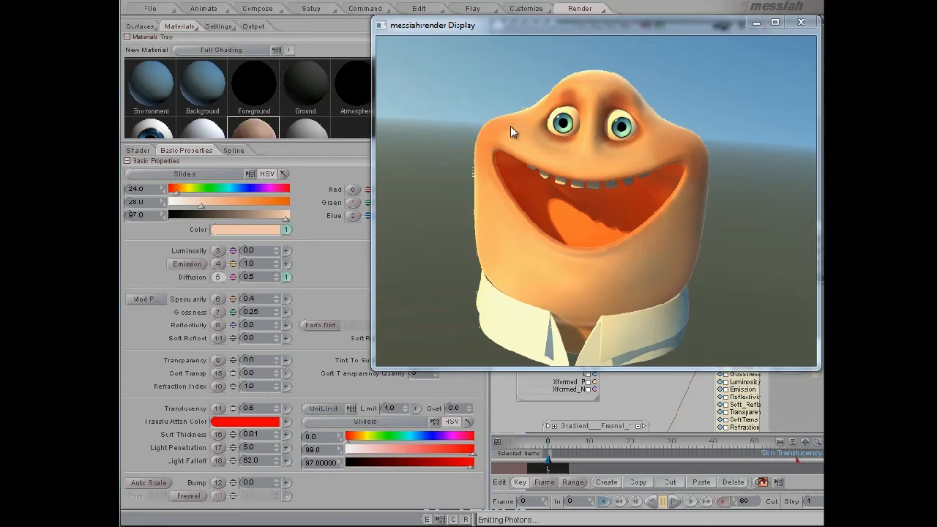
pyautogui.moveTo(503, 247)
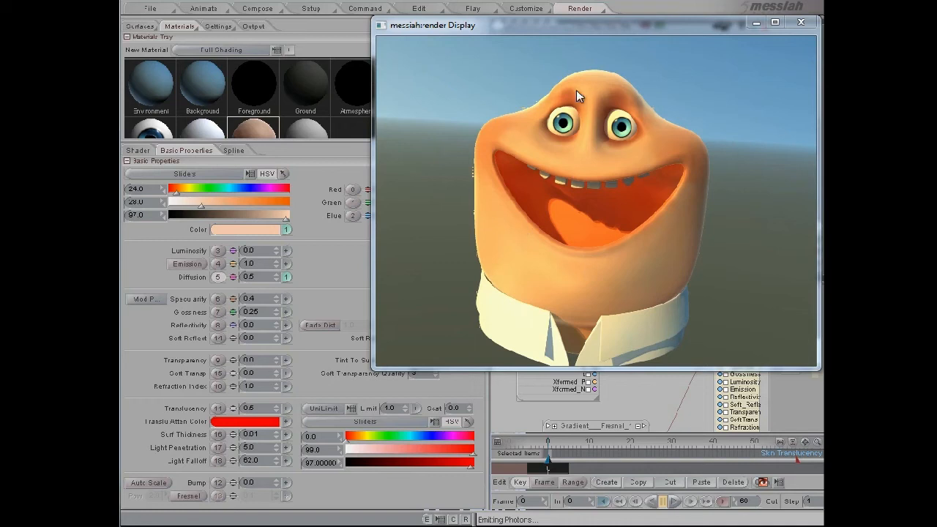
pyautogui.moveTo(513, 123)
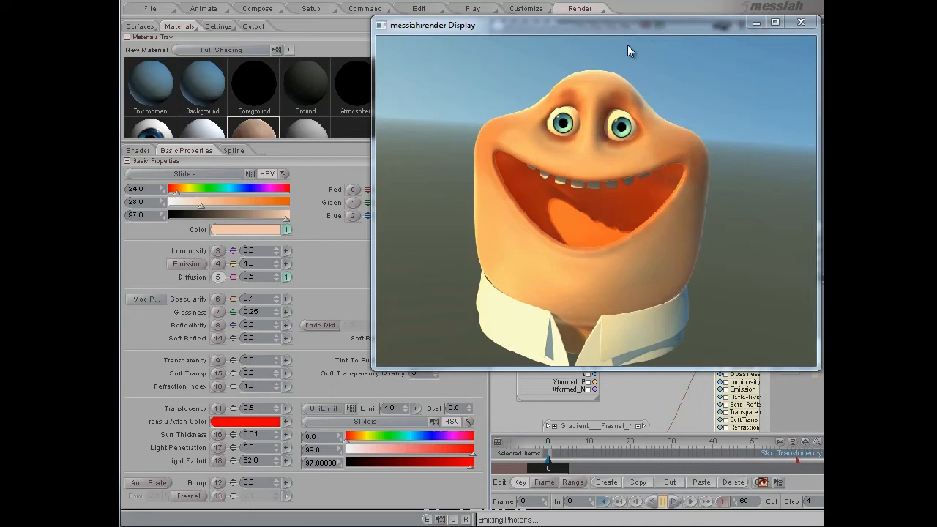
pyautogui.moveTo(761, 269)
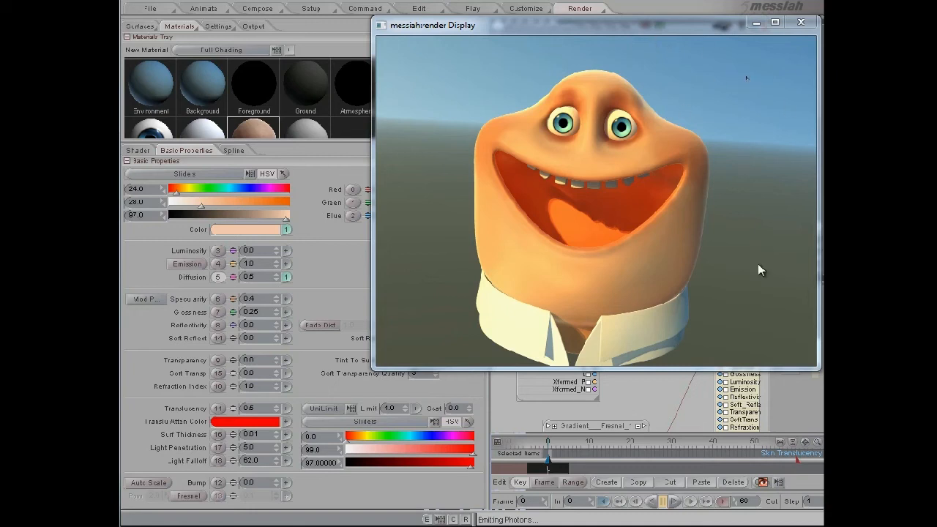
pyautogui.moveTo(463, 121)
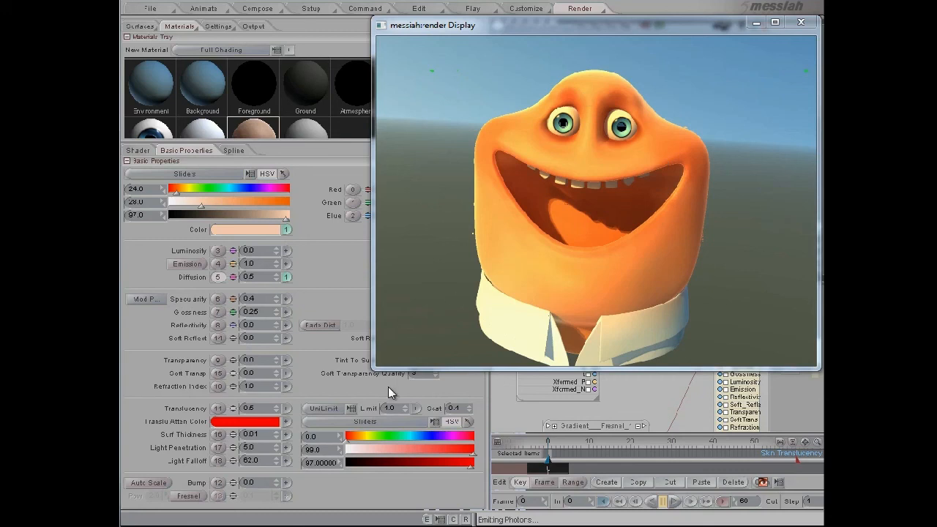
pyautogui.moveTo(571, 287)
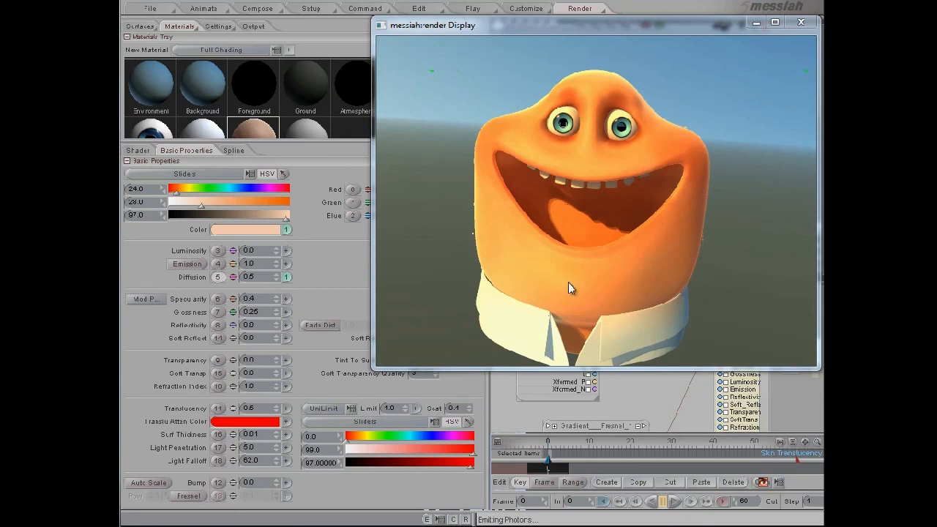